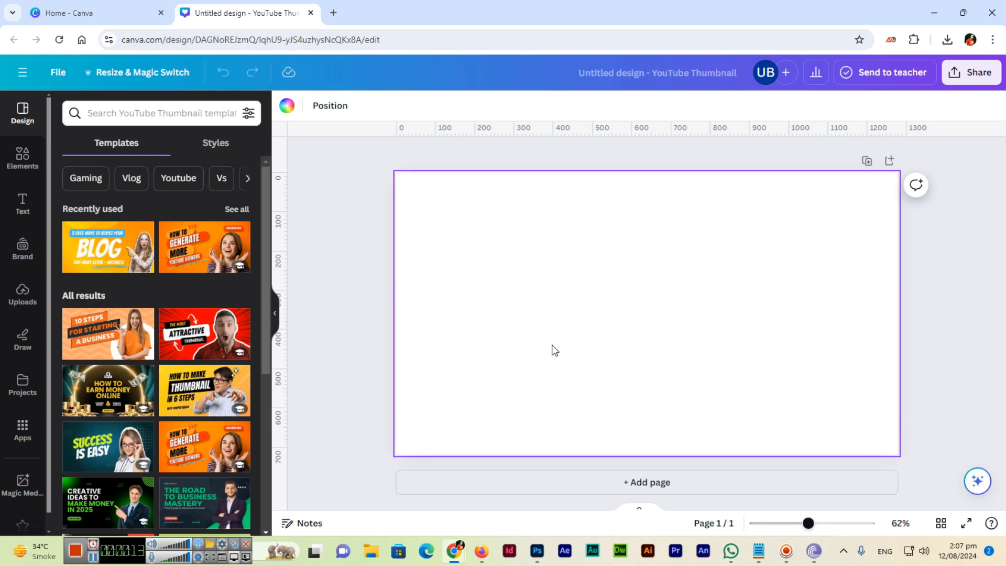
pyautogui.moveTo(572, 341)
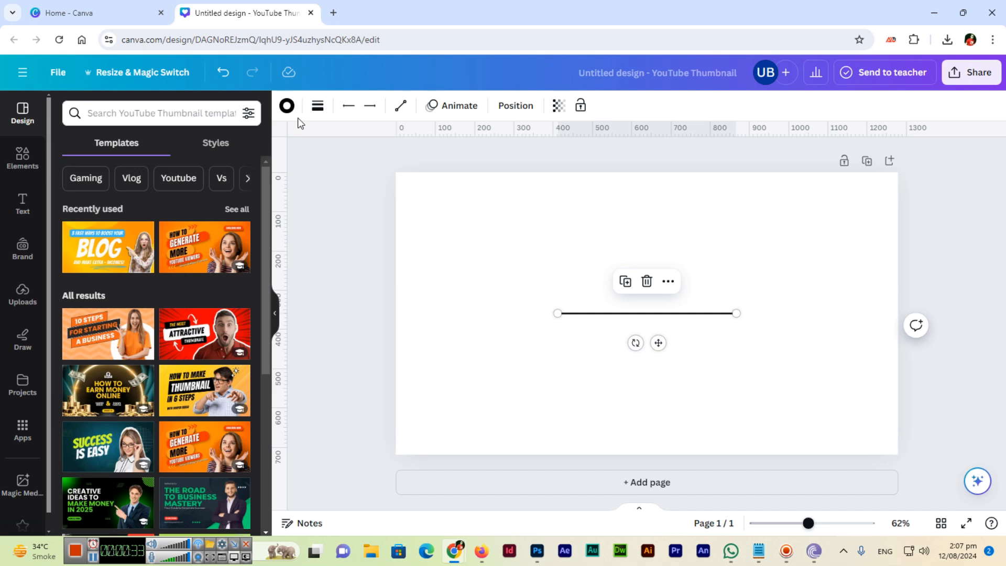
pyautogui.moveTo(286, 106)
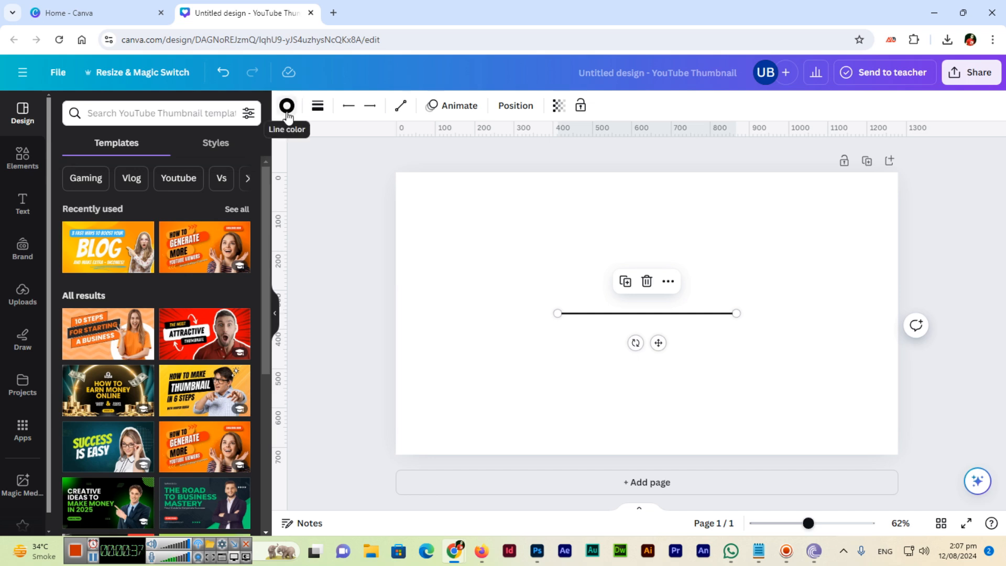
# Recolour the solid weight-4 line with the default purple swatch
pyautogui.click(286, 105)
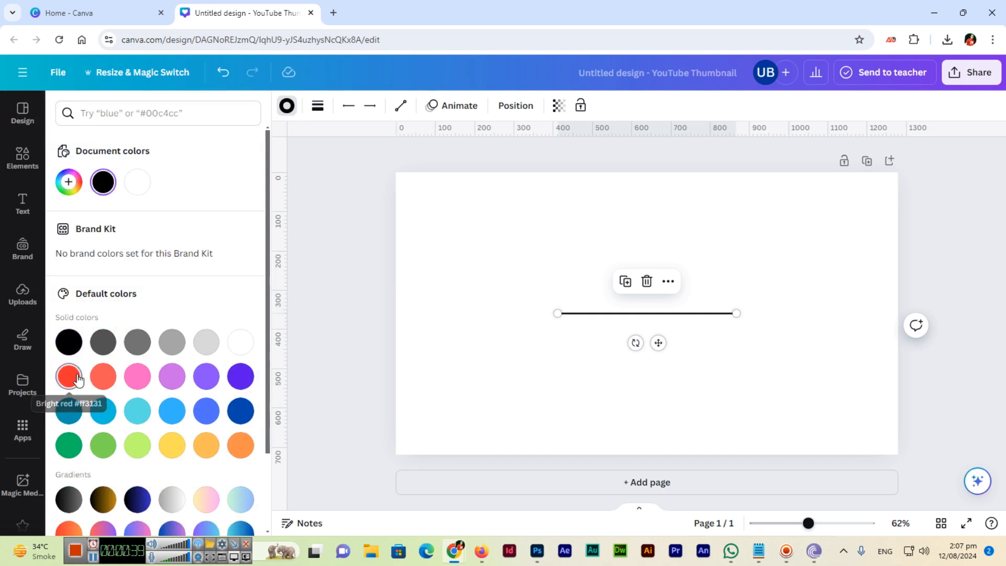
pyautogui.click(240, 377)
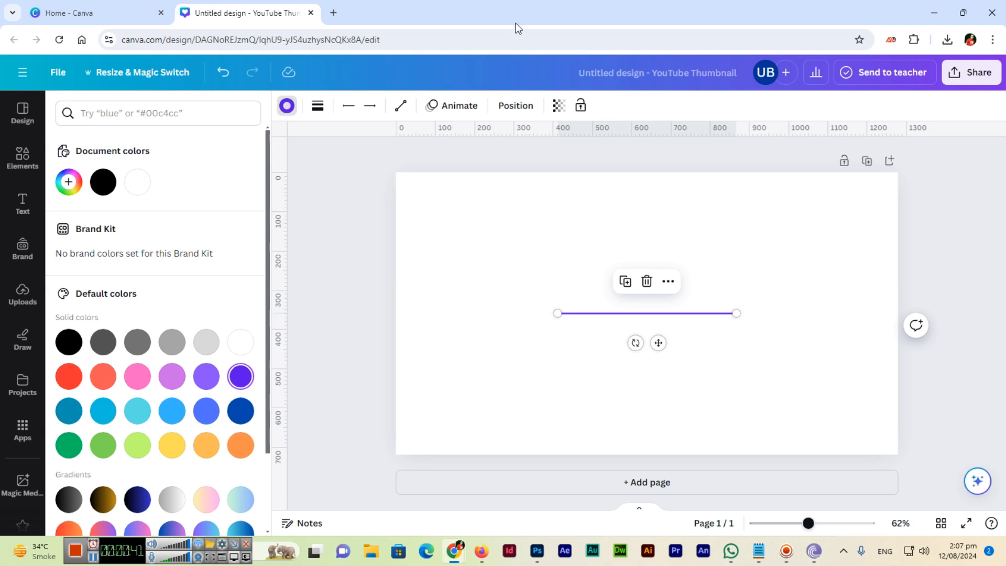
pyautogui.click(317, 105)
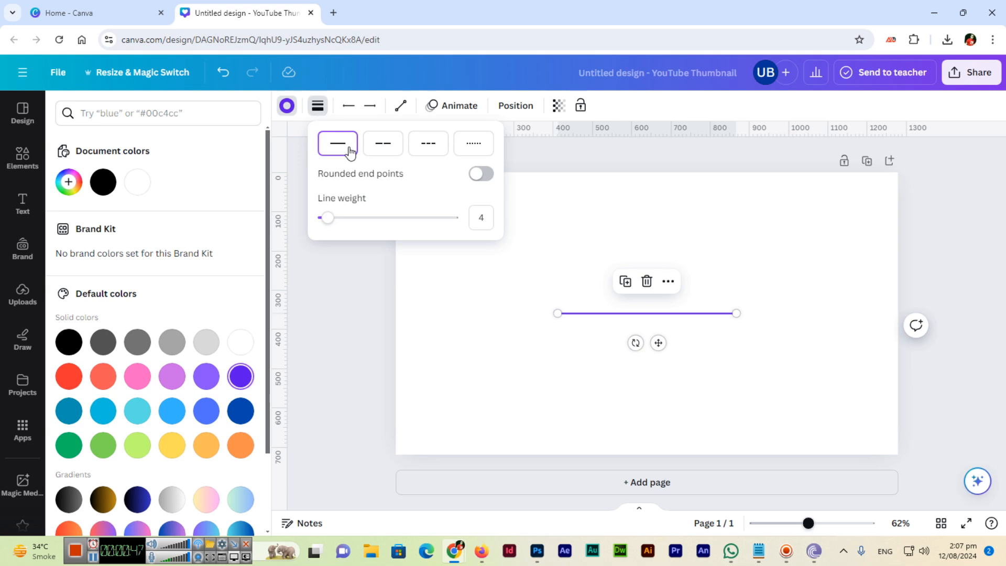
# Compare the dashed presets, settle on the dotted style, and zoom in on the line
pyautogui.click(383, 143)
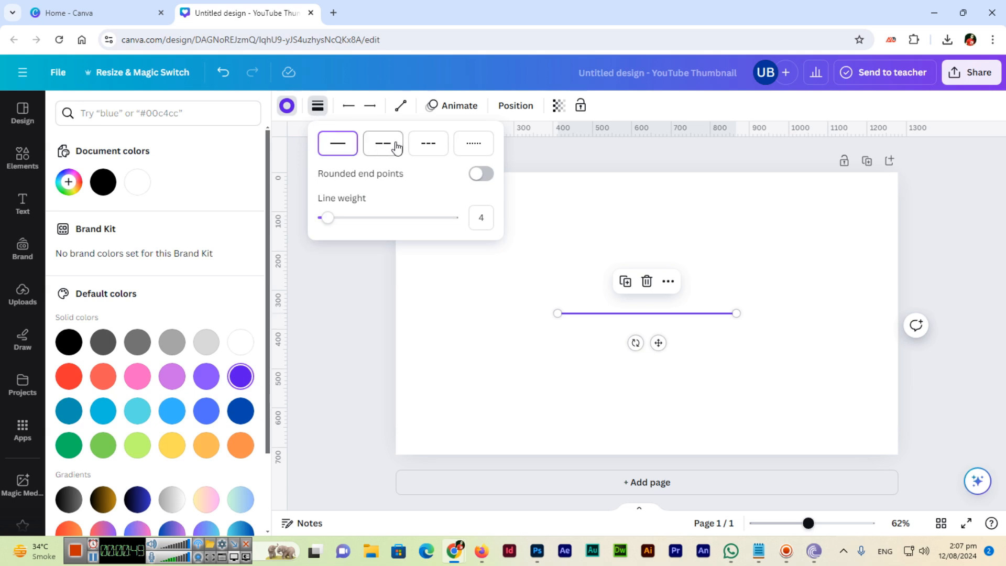
pyautogui.click(382, 143)
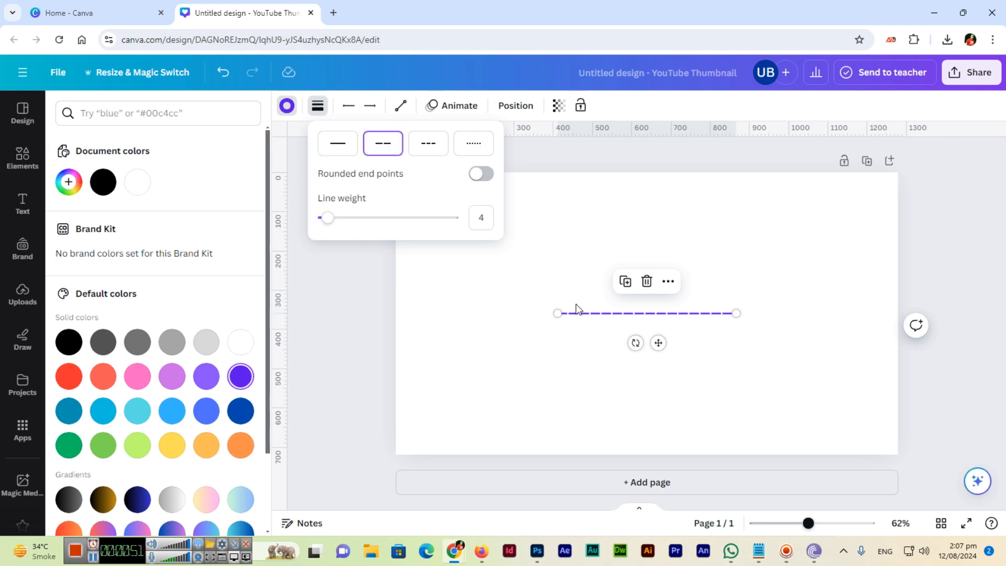
pyautogui.moveTo(662, 320)
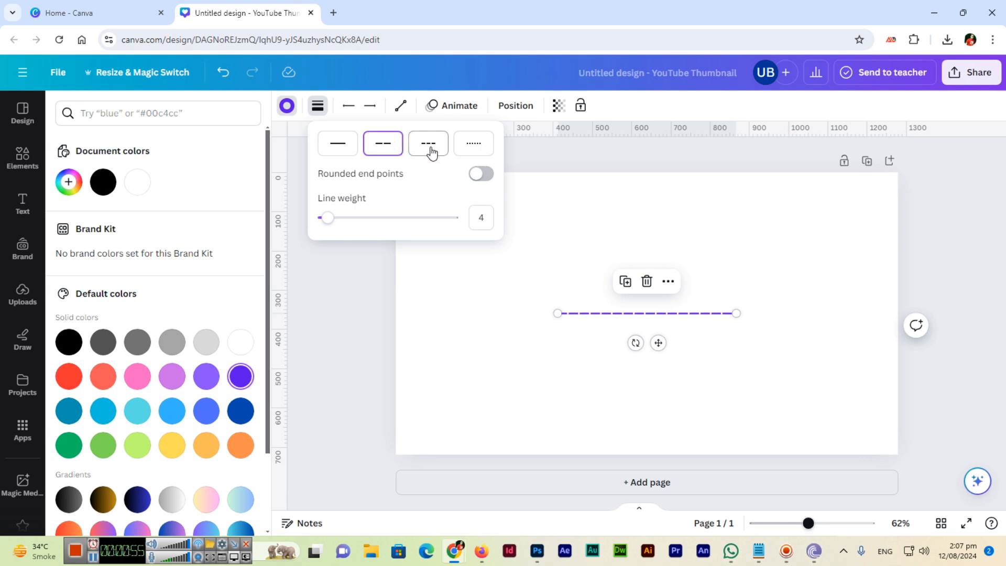
pyautogui.click(428, 143)
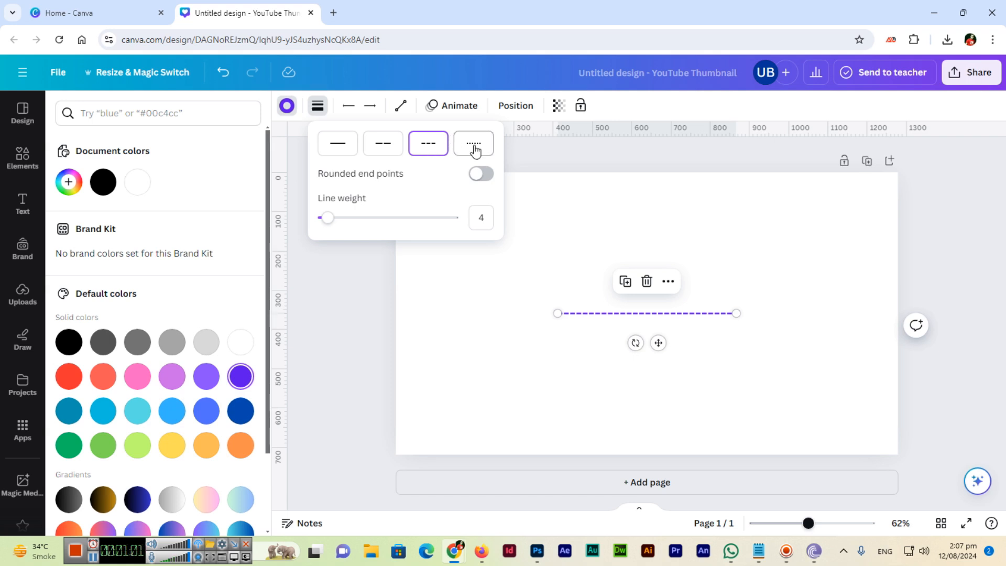
pyautogui.click(473, 142)
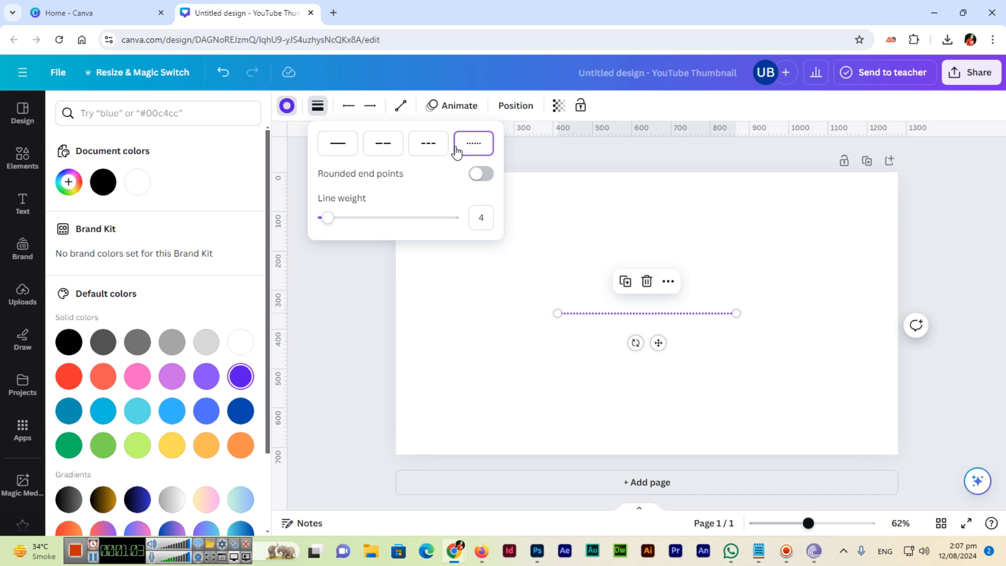
pyautogui.click(428, 143)
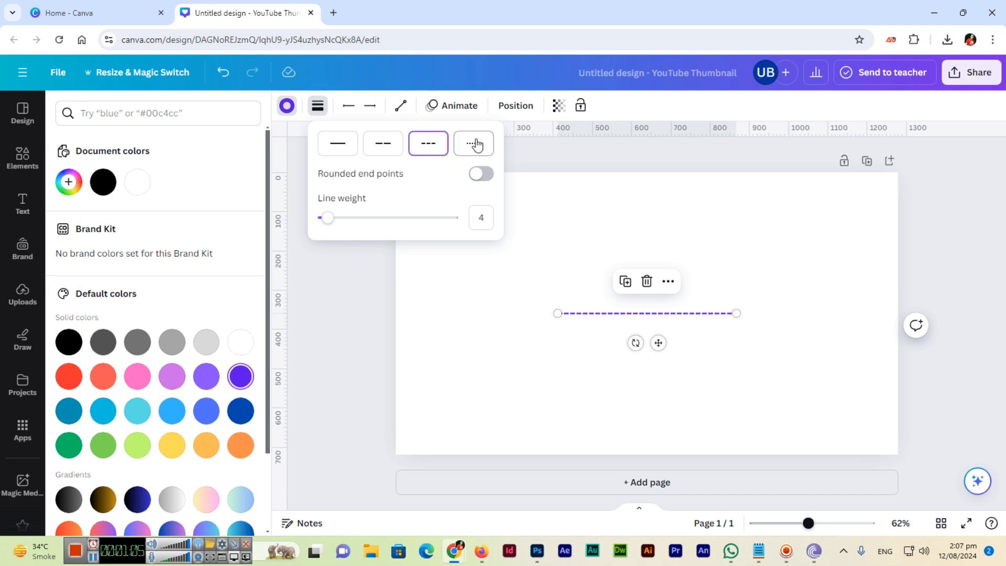
pyautogui.click(474, 143)
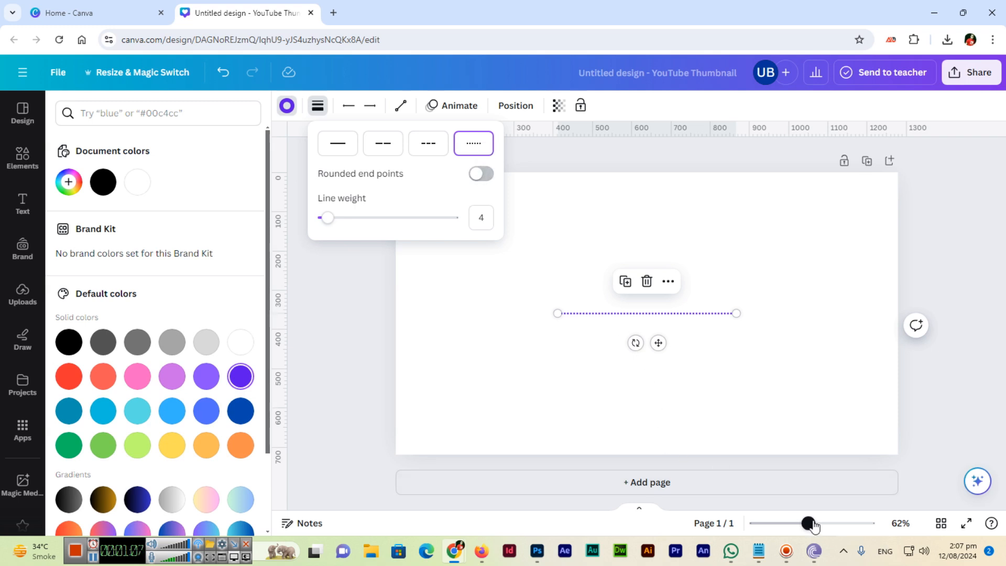
pyautogui.moveTo(811, 523); pyautogui.dragTo(820, 523)
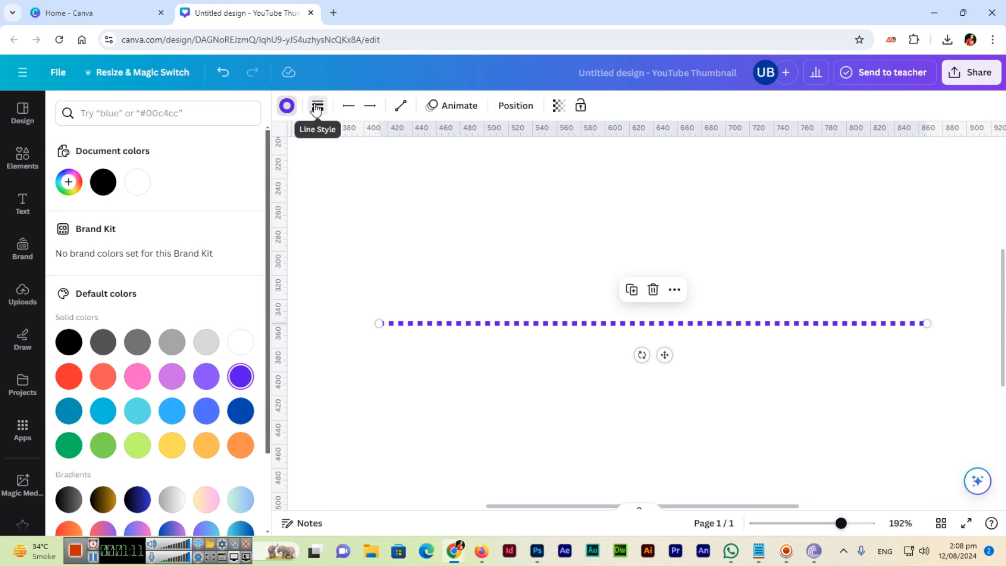
# Turn on rounded end points and set the line weight to 3
pyautogui.click(317, 105)
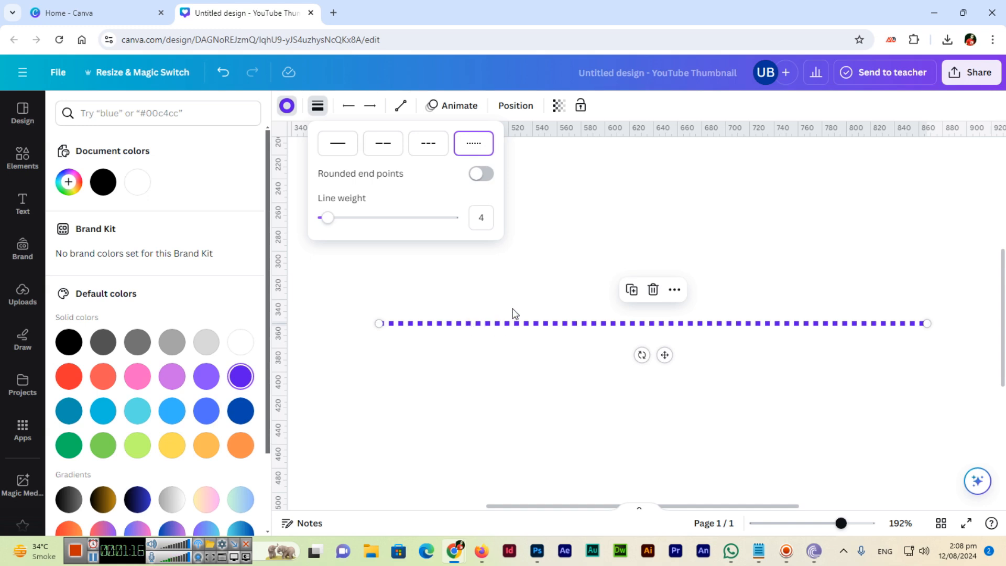
pyautogui.moveTo(483, 184)
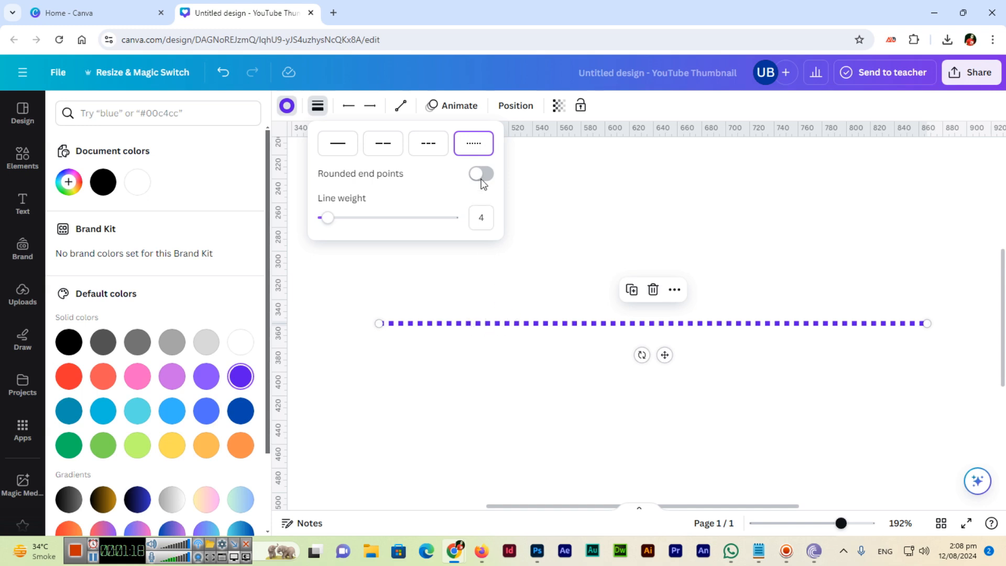
pyautogui.click(480, 174)
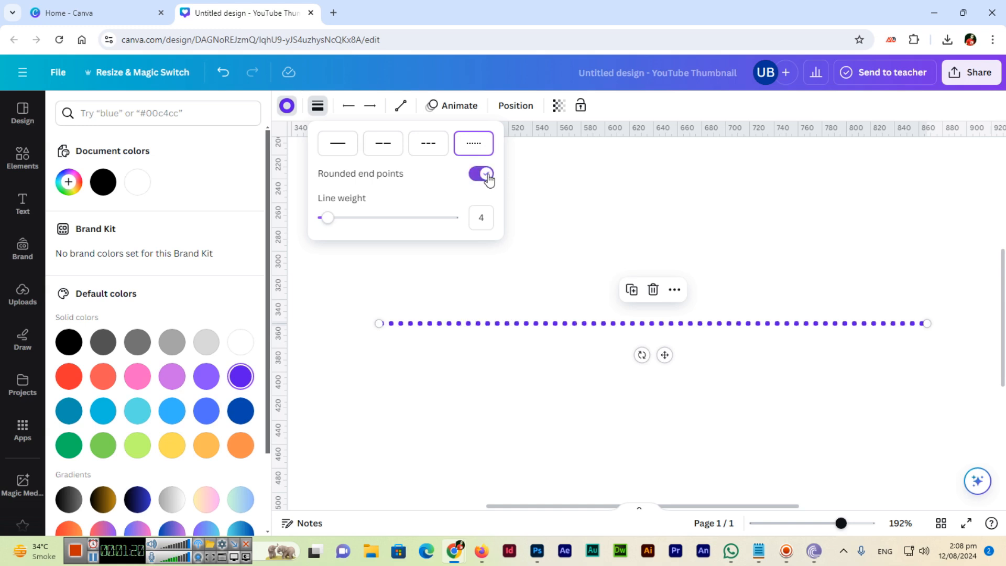
pyautogui.click(480, 174)
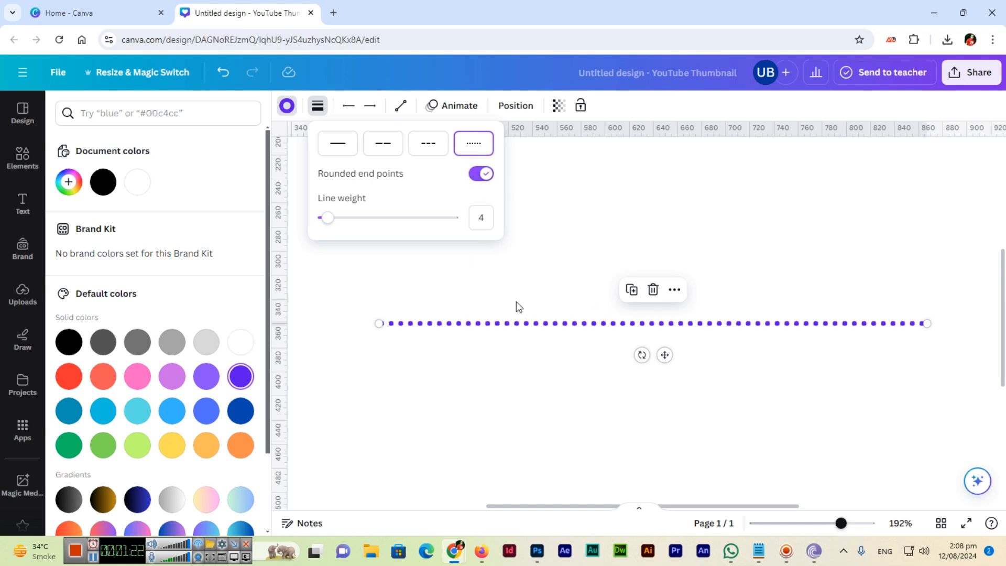
pyautogui.moveTo(328, 217); pyautogui.dragTo(332, 217)
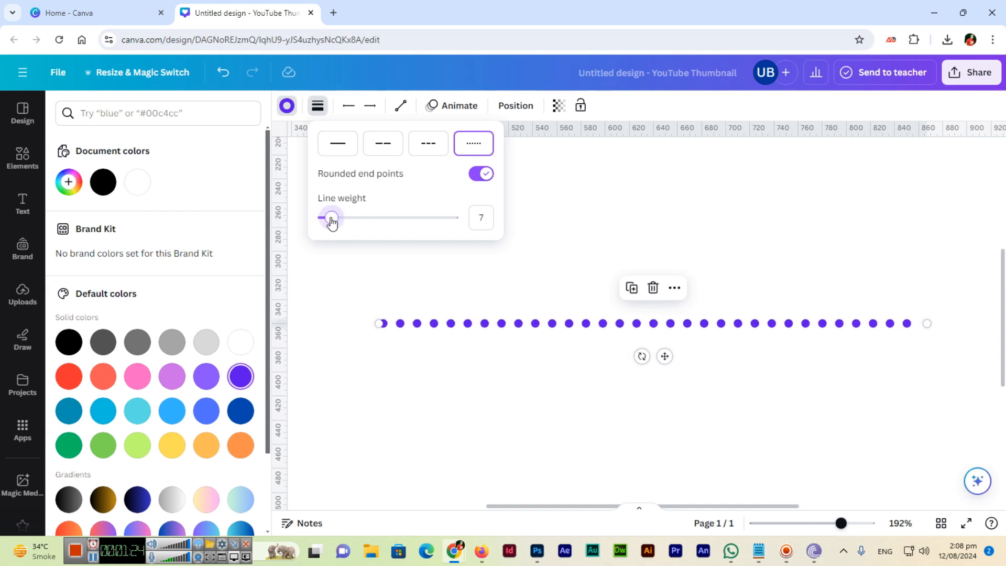
pyautogui.moveTo(330, 217); pyautogui.dragTo(326, 217)
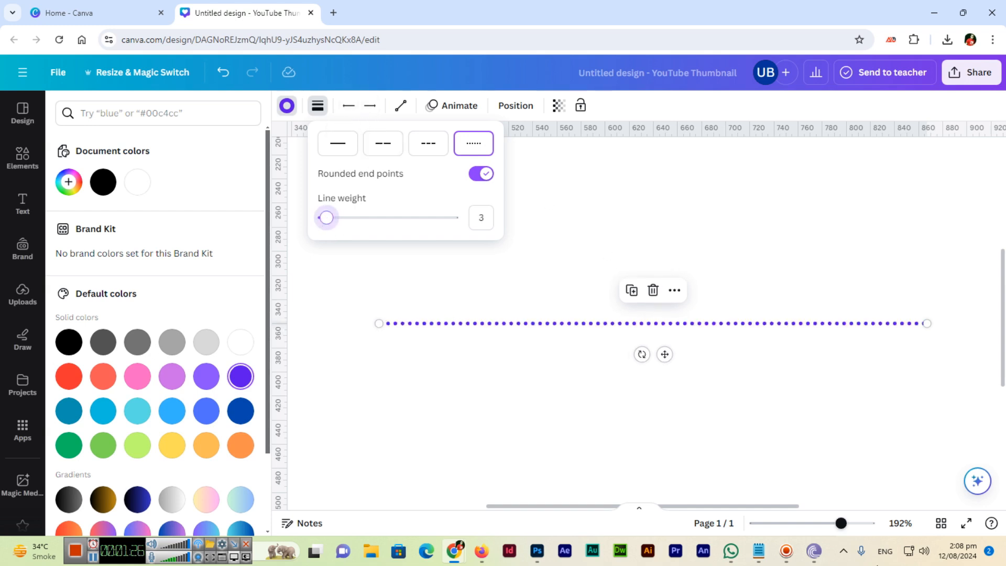
pyautogui.moveTo(841, 523); pyautogui.dragTo(827, 523)
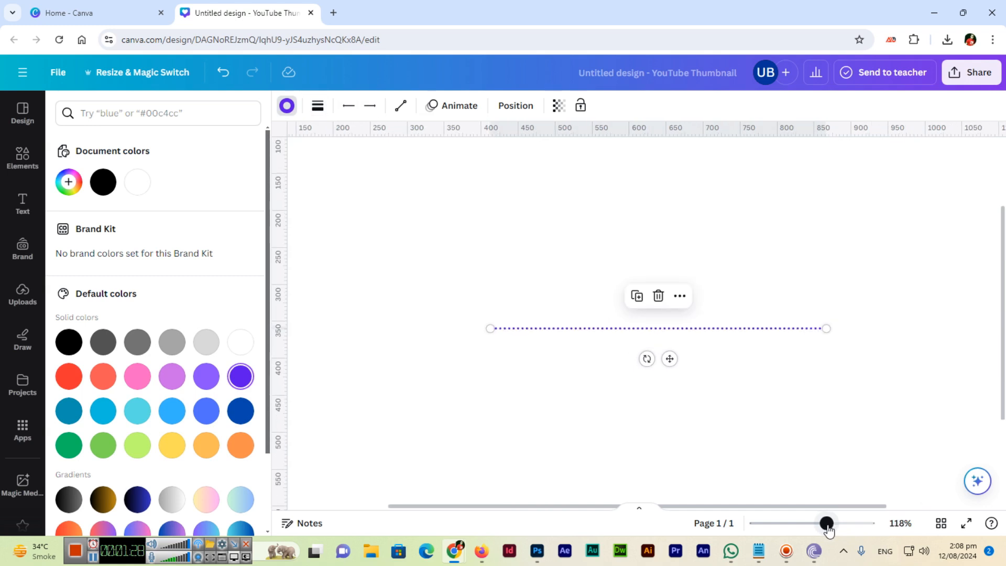
# Add filled arrowheads to both the start and end of the line
pyautogui.click(348, 105)
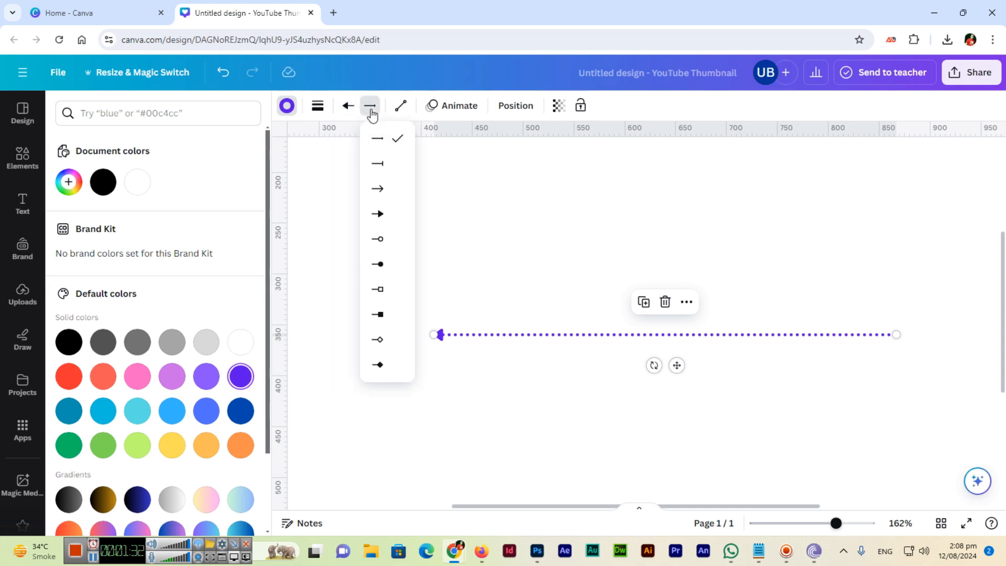
pyautogui.click(377, 214)
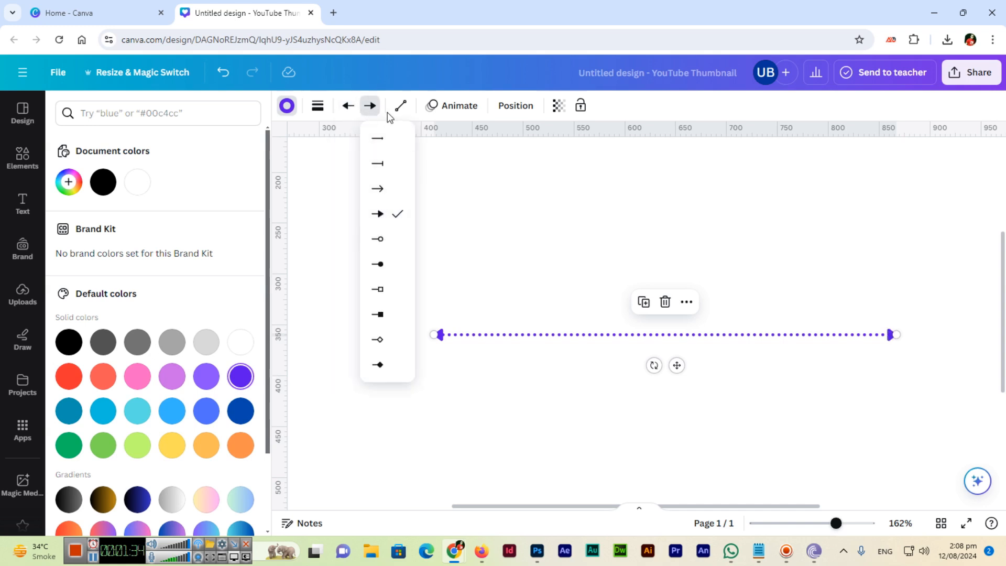
pyautogui.click(400, 105)
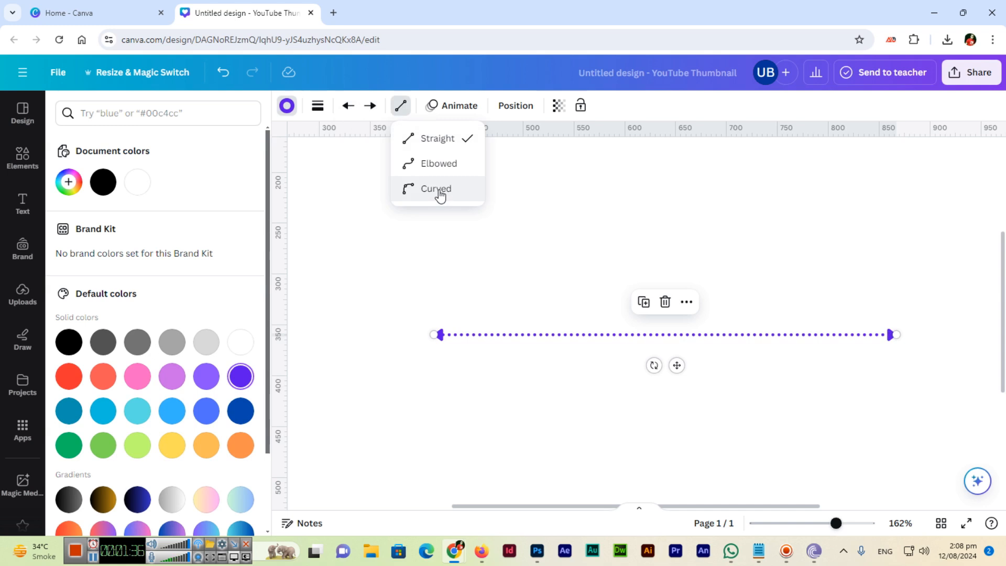
# Switch the line to Curved and drag its midpoint up into an arch
pyautogui.click(437, 188)
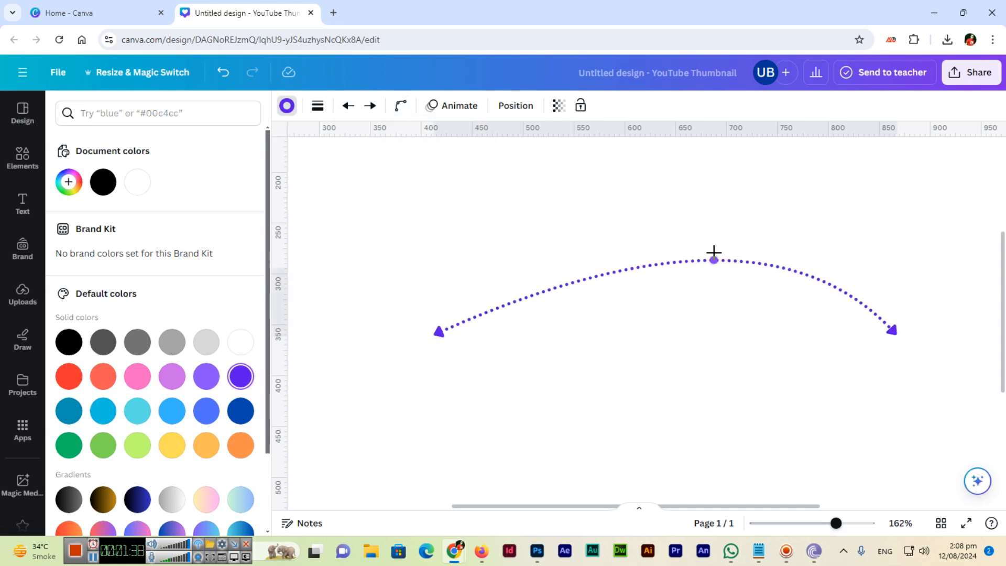
pyautogui.moveTo(714, 260); pyautogui.dragTo(689, 231)
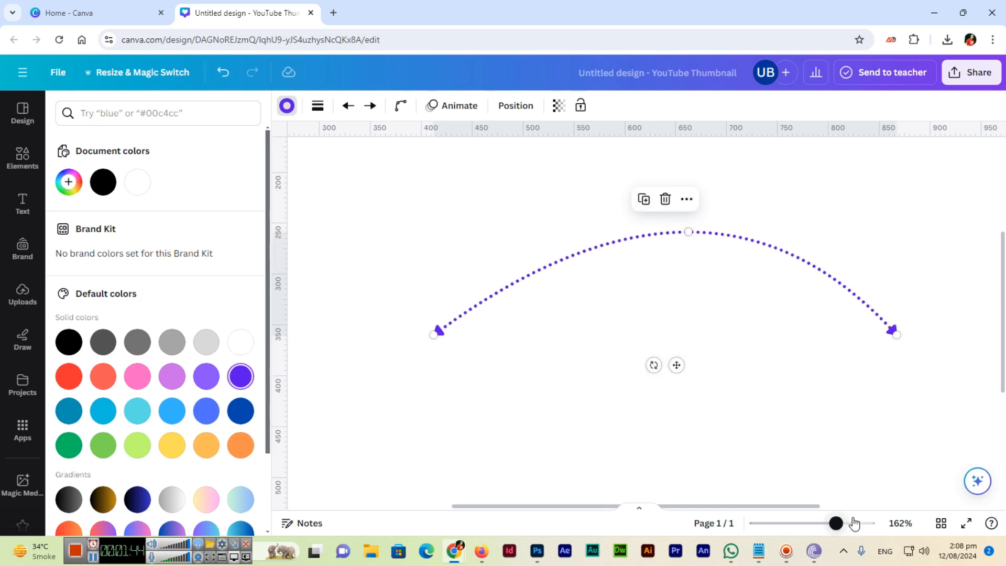
pyautogui.moveTo(735, 521)
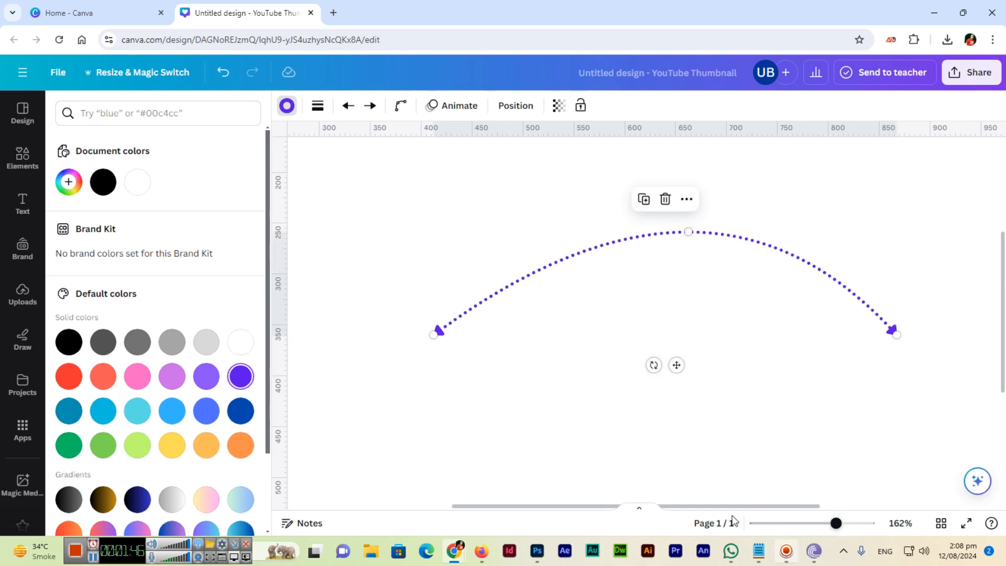